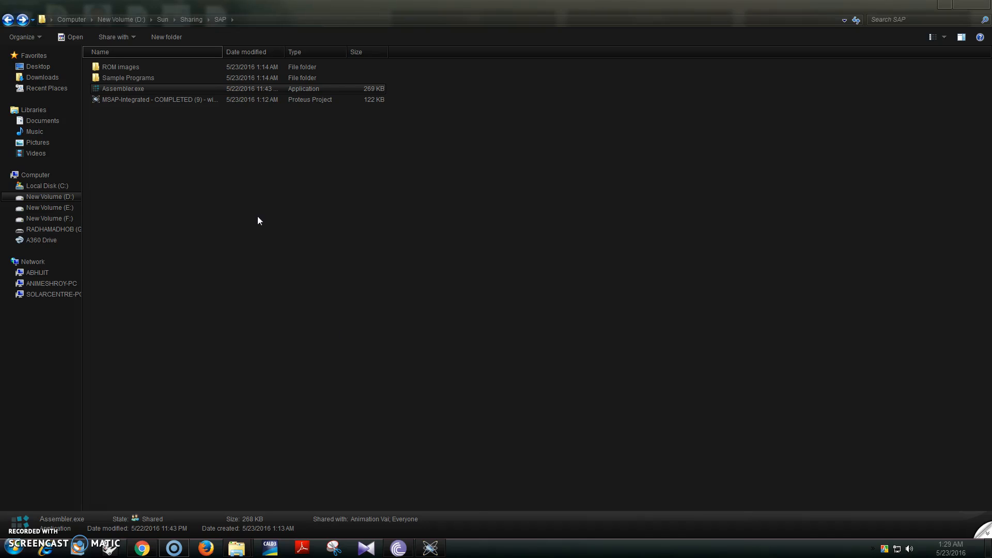
{"action": "mouse_move", "coordinate": [167, 184]}
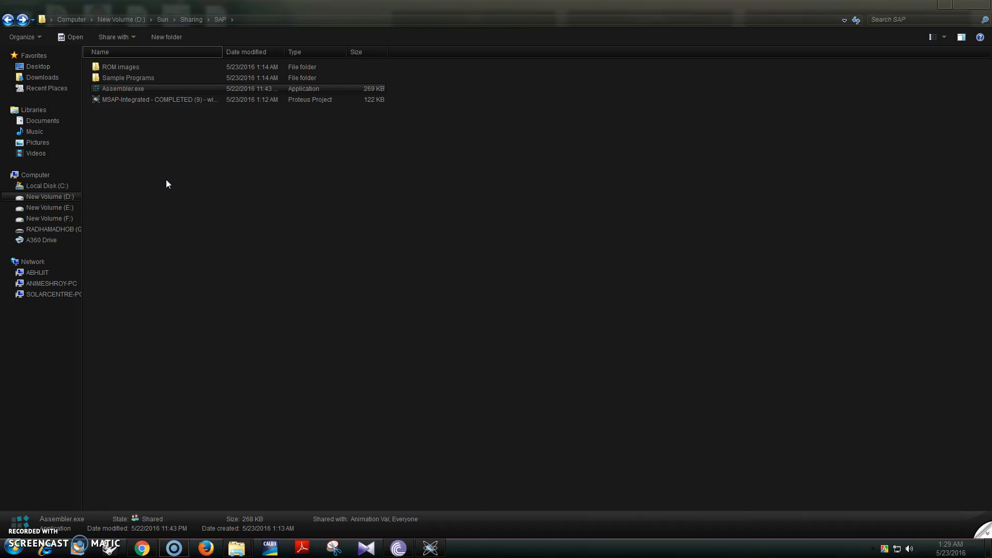
{"action": "mouse_move", "coordinate": [164, 183]}
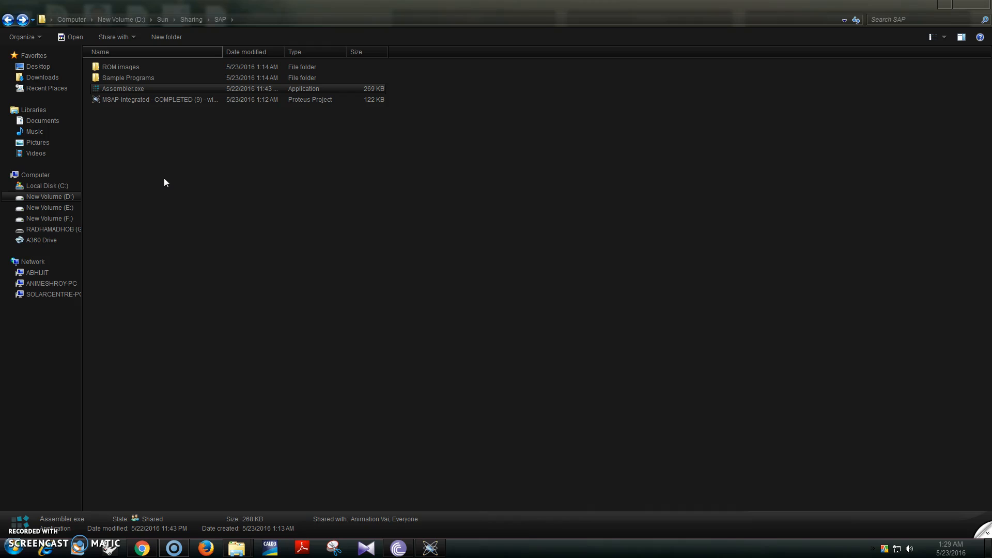
{"action": "mouse_move", "coordinate": [131, 120]}
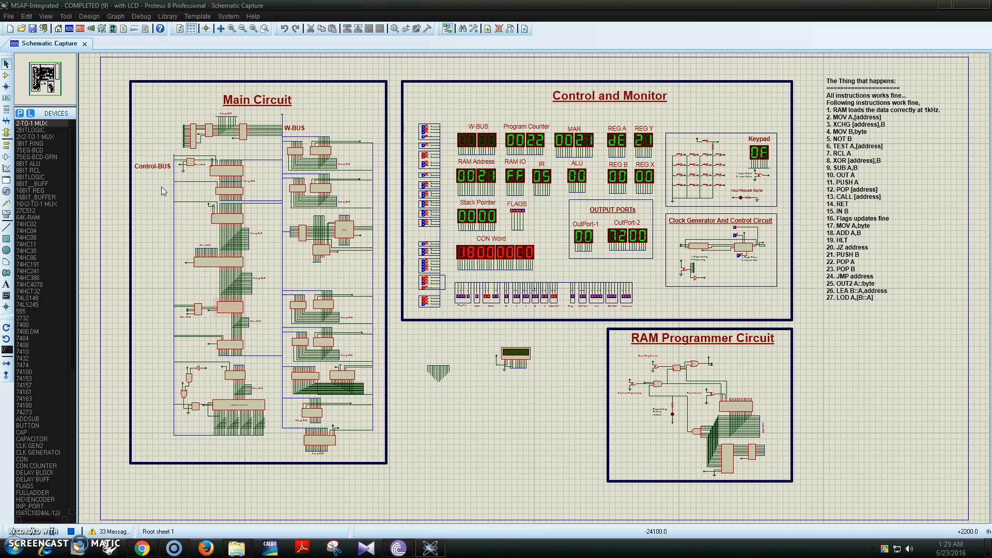
{"action": "mouse_move", "coordinate": [334, 238]}
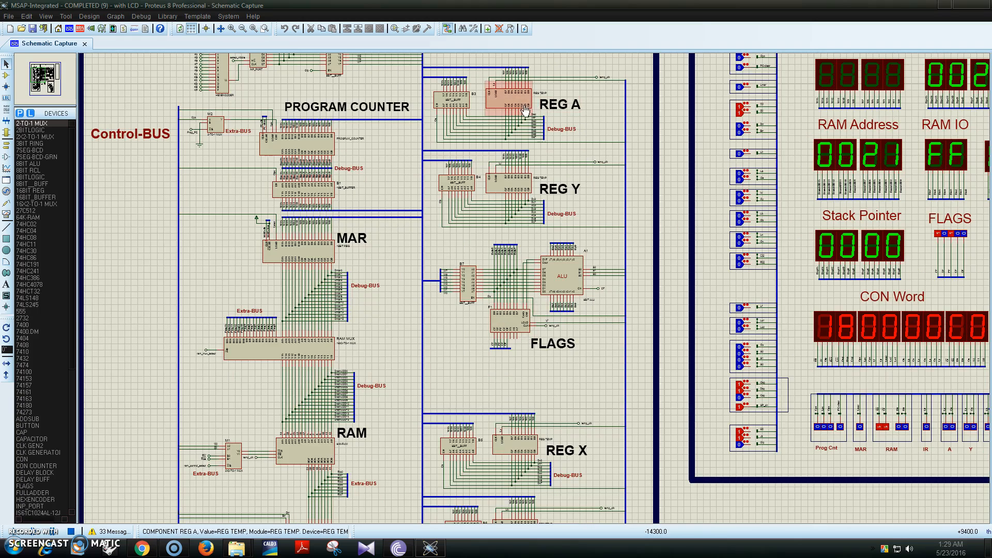
Open the MSAP-Integrated project and tour its registers, RAM, sequencer and monitor displays.
{"action": "left_click", "coordinate": [588, 304]}
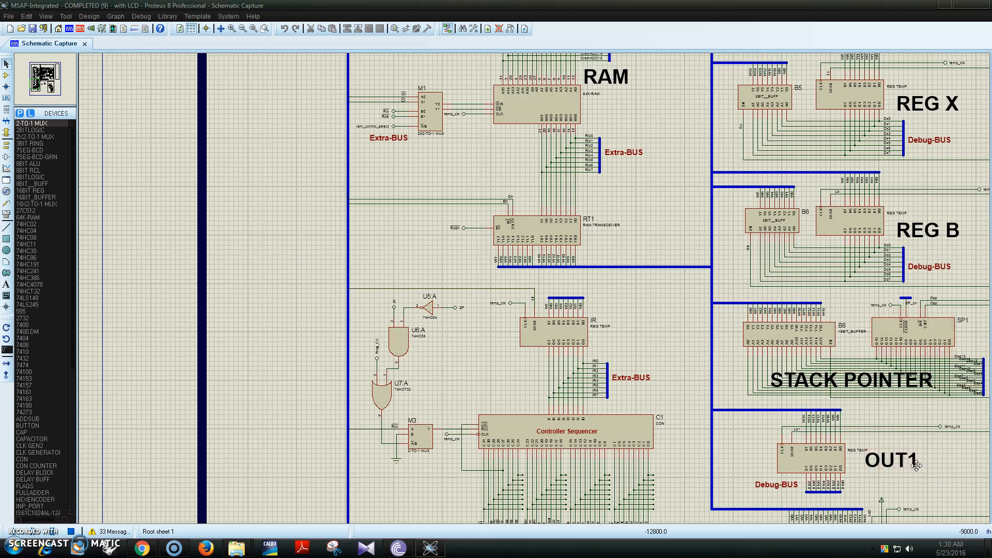
{"action": "scroll", "scroll_direction": "down", "scroll_amount": 3}
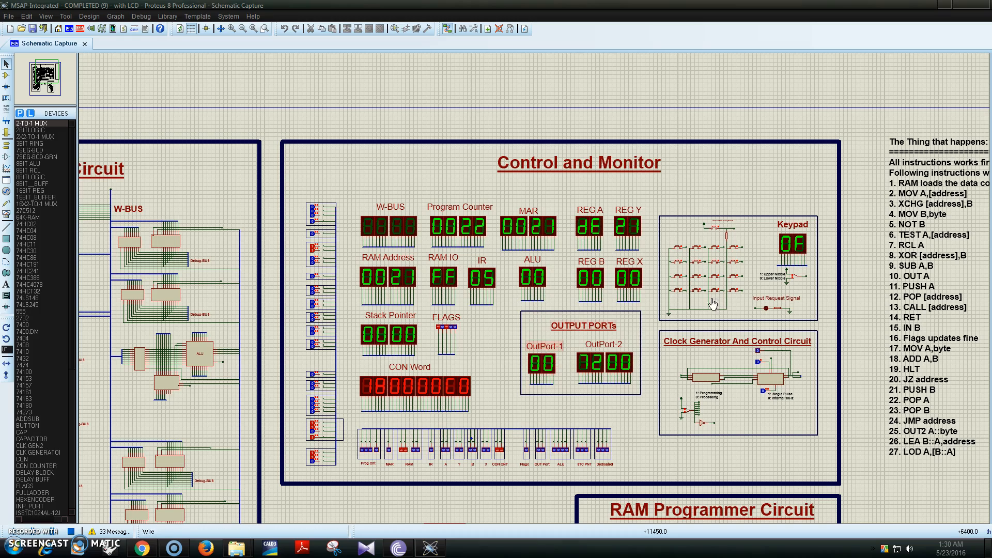
{"action": "mouse_move", "coordinate": [729, 298]}
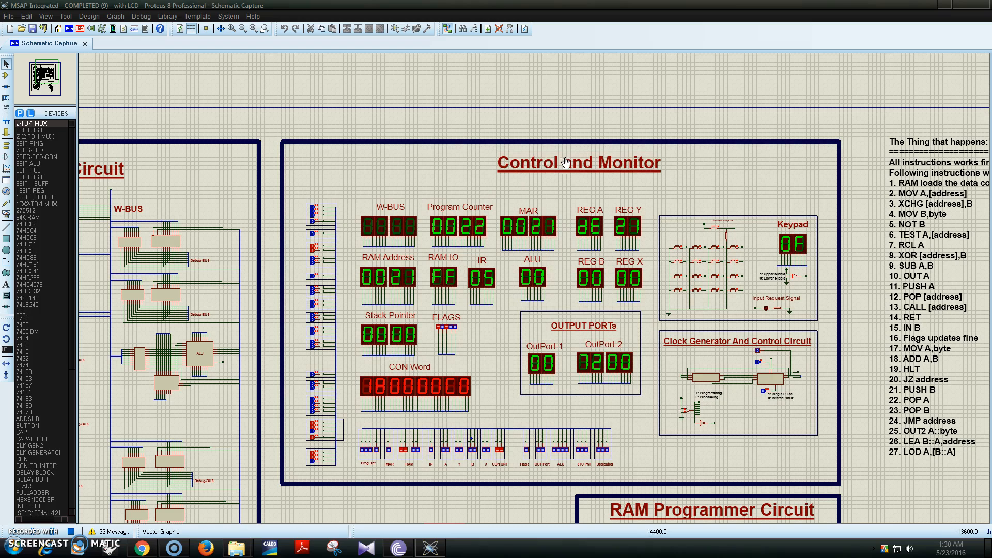
{"action": "scroll", "scroll_direction": "down", "scroll_amount": 3}
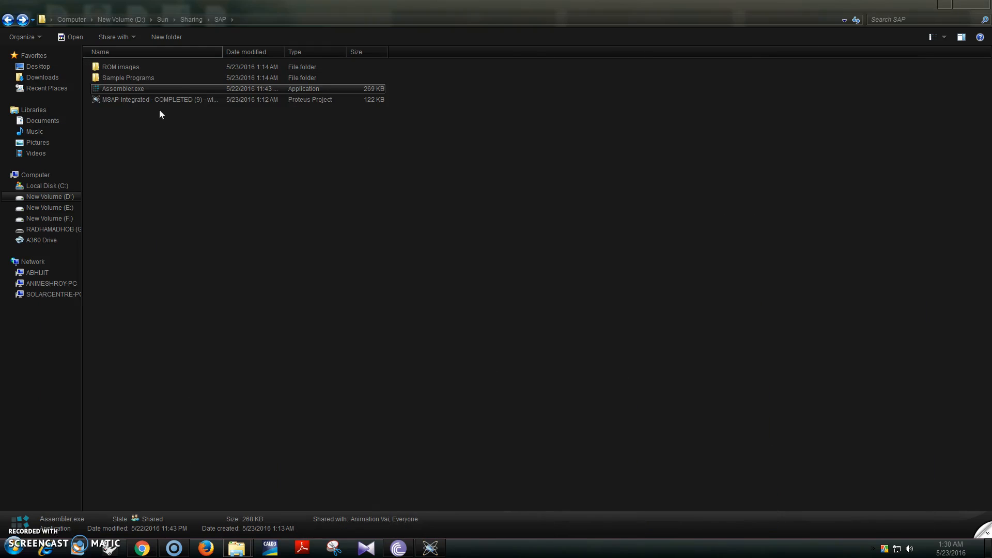
Launch Assembler.exe and load the 16x2 LCD interfacing source, enabling the row-2 cursor lines 39-45.
{"action": "double_click", "coordinate": [124, 89]}
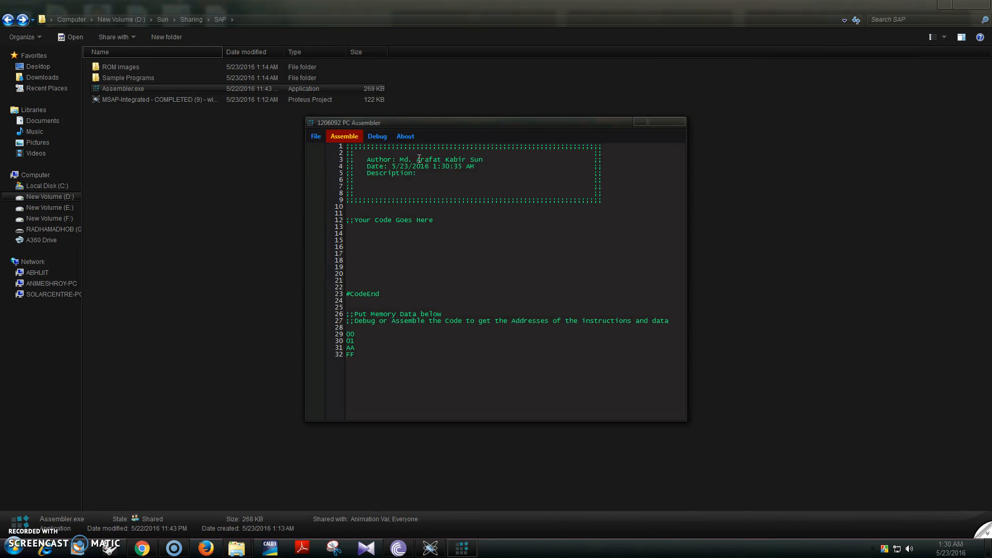
{"action": "mouse_move", "coordinate": [323, 140]}
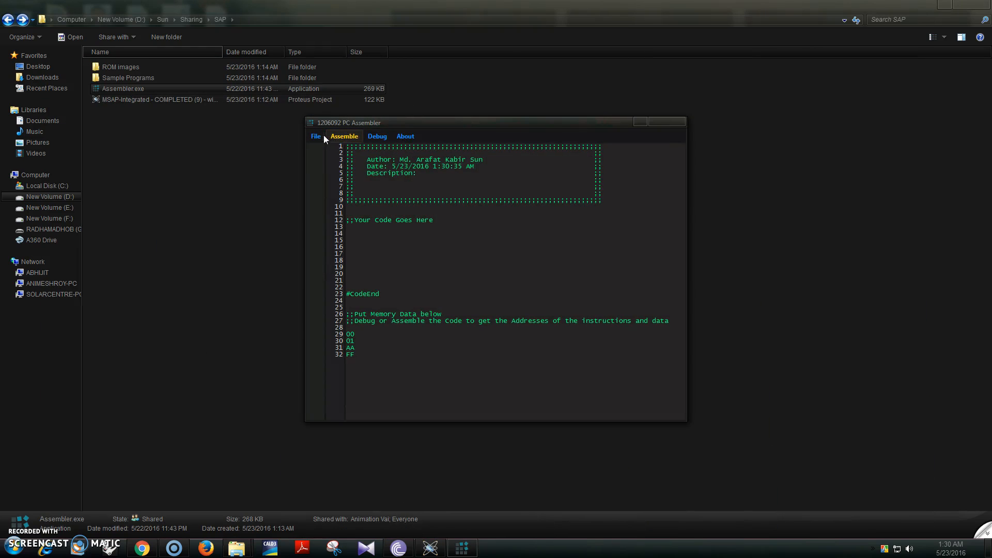
{"action": "left_click", "coordinate": [314, 137]}
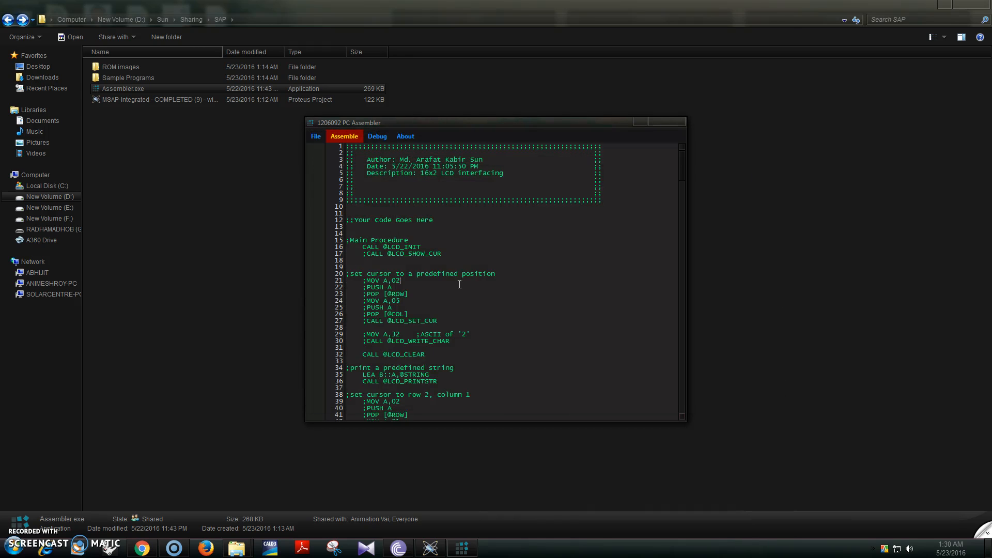
{"action": "scroll", "scroll_direction": "down", "scroll_amount": 3}
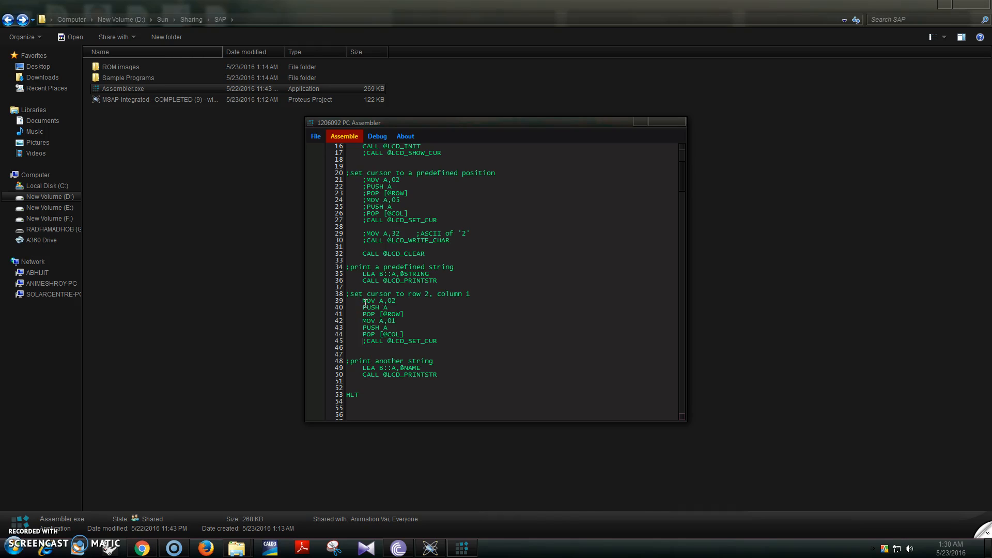
Save the edited source over LCD.asm and confirm the save.
{"action": "left_click", "coordinate": [315, 137]}
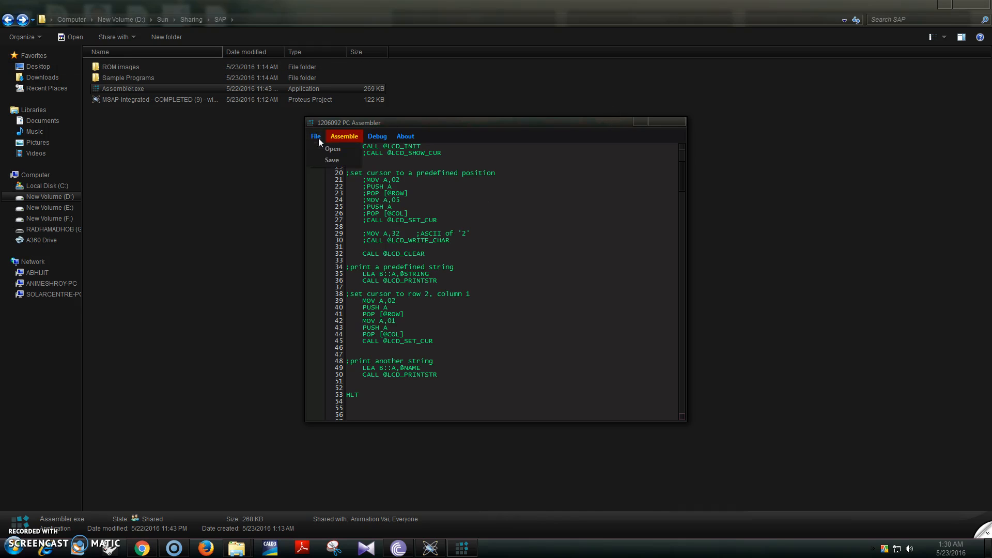
{"action": "left_click", "coordinate": [331, 159]}
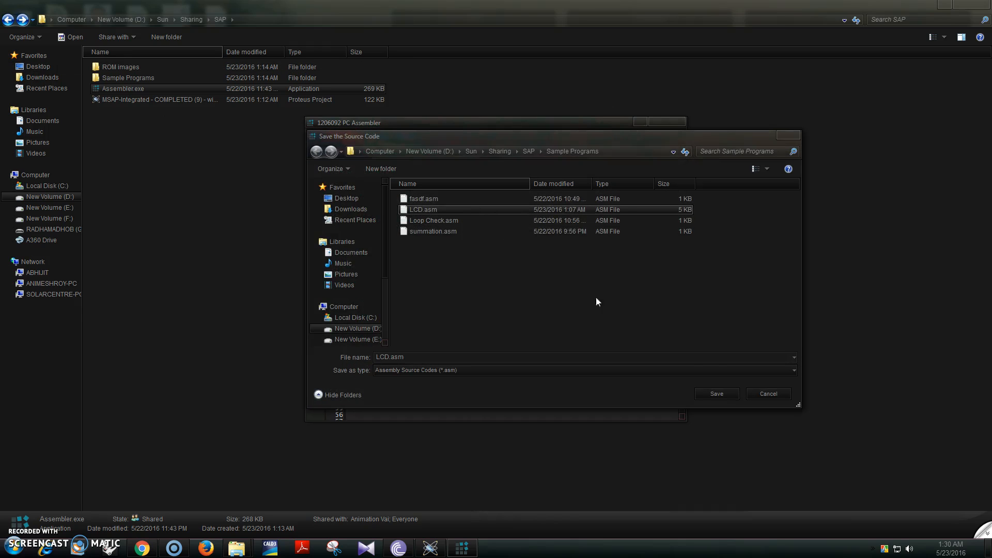
{"action": "left_click", "coordinate": [716, 393]}
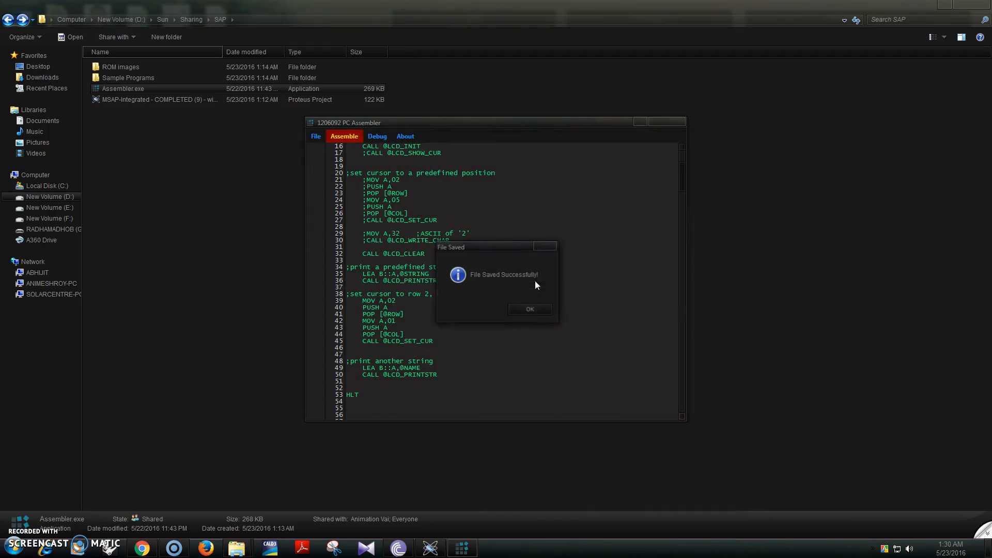
{"action": "left_click", "coordinate": [530, 309]}
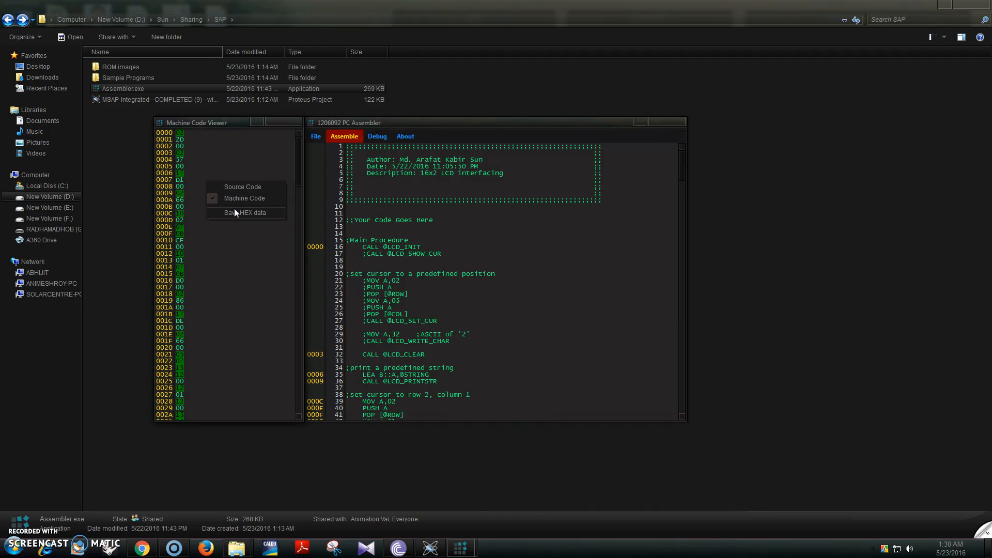
Save the assembled machine code as HEX data named LCD.hex.
{"action": "left_click", "coordinate": [241, 212]}
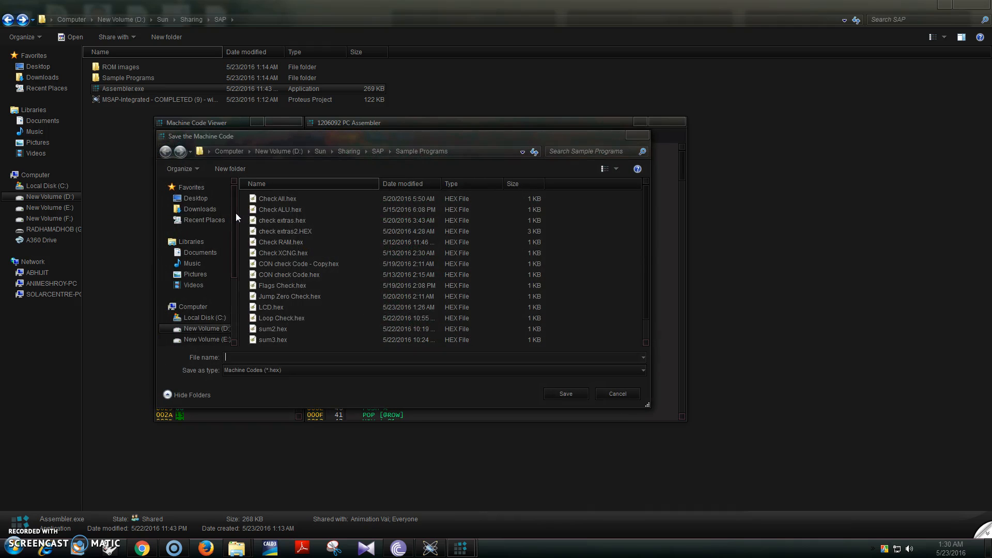
{"action": "type", "text": "LCD.hex"}
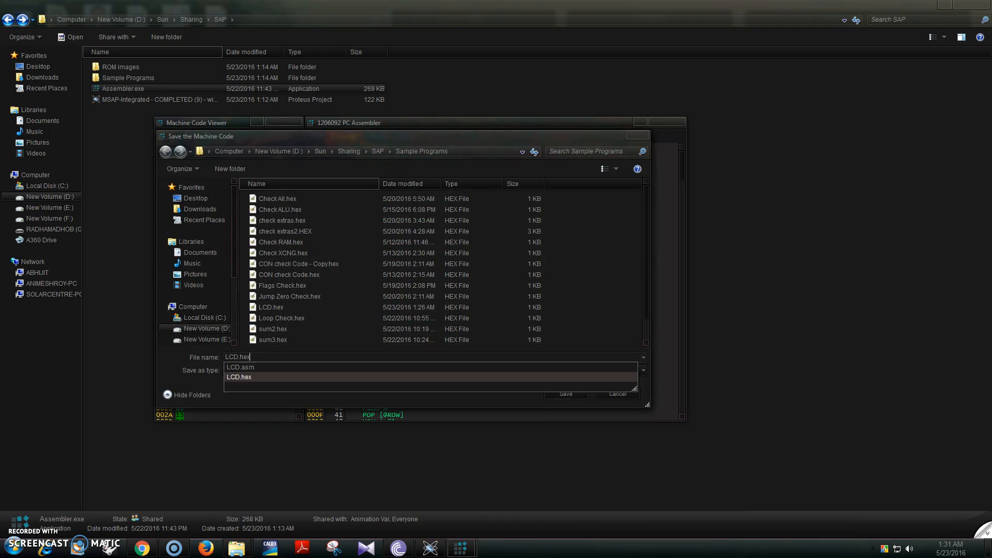
{"action": "left_click", "coordinate": [565, 394]}
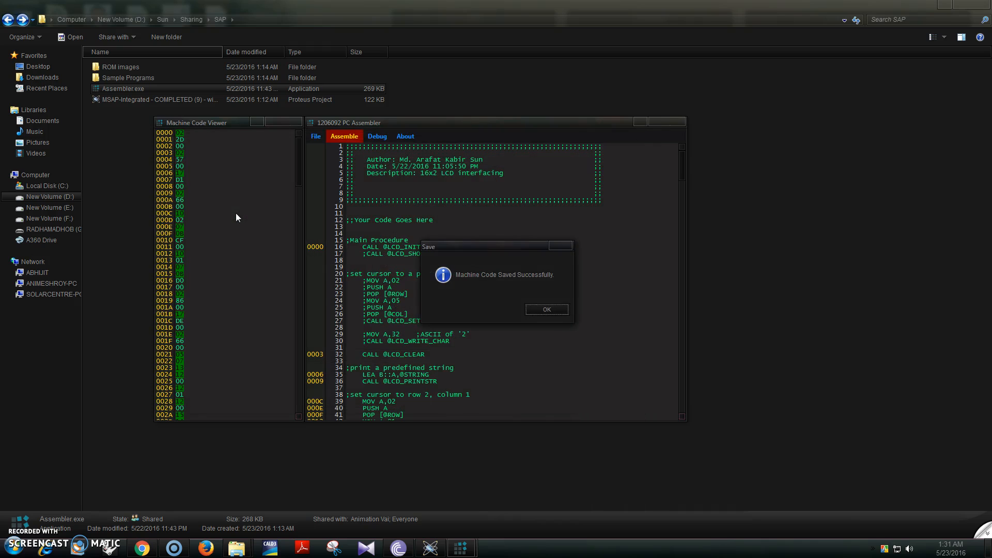
{"action": "left_click", "coordinate": [546, 309]}
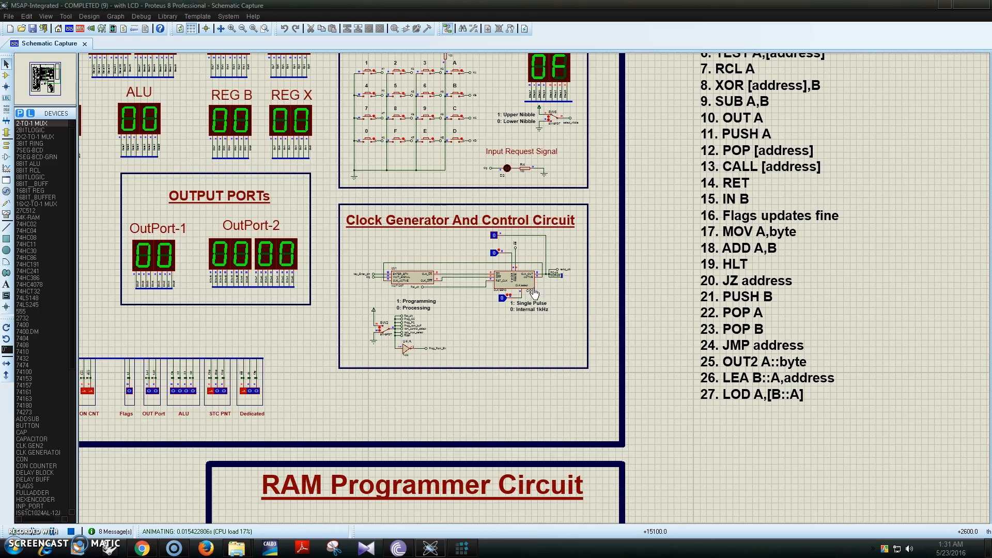
{"action": "mouse_move", "coordinate": [462, 391]}
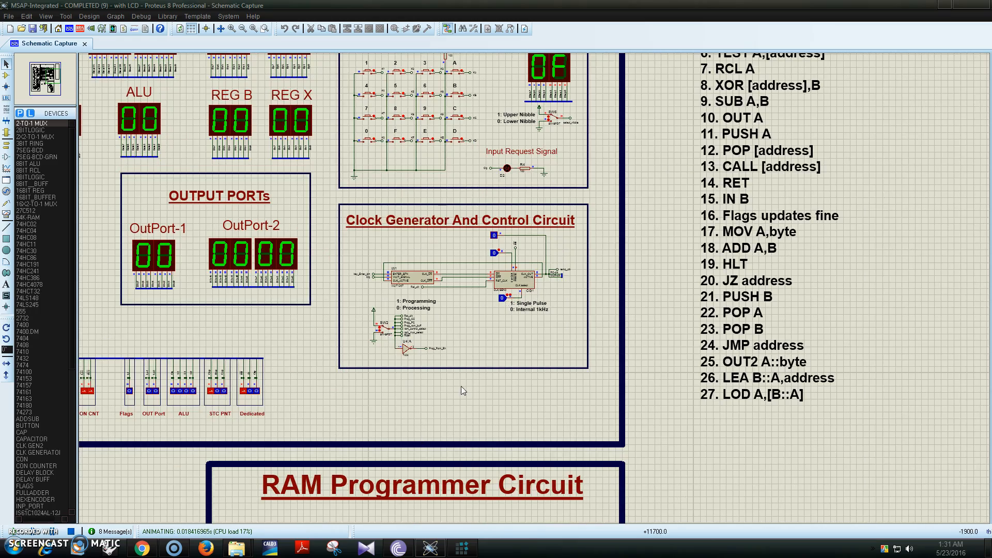
Start the simulation and scroll across the clock generator and RAM programmer circuits as values update.
{"action": "scroll", "scroll_direction": "down", "scroll_amount": 3}
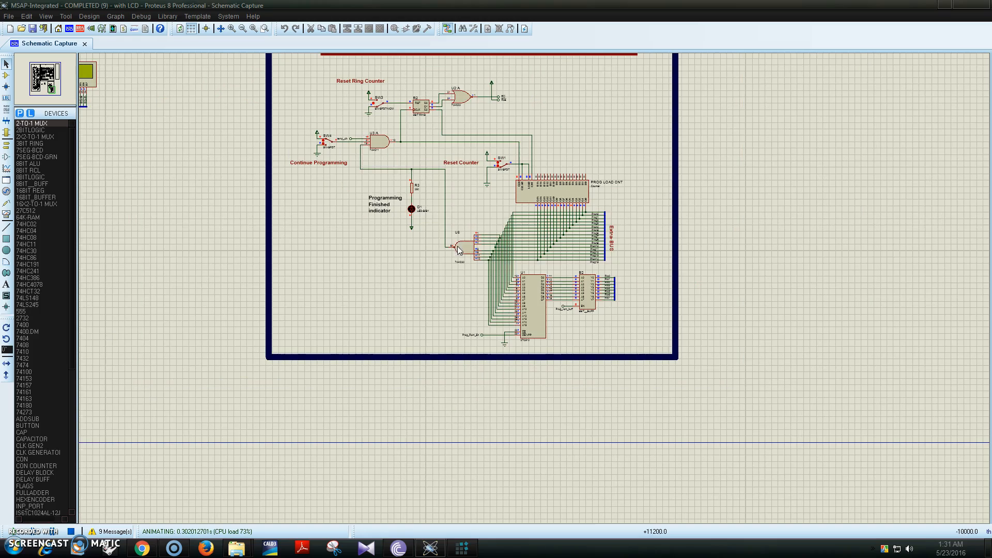
{"action": "mouse_move", "coordinate": [430, 92]}
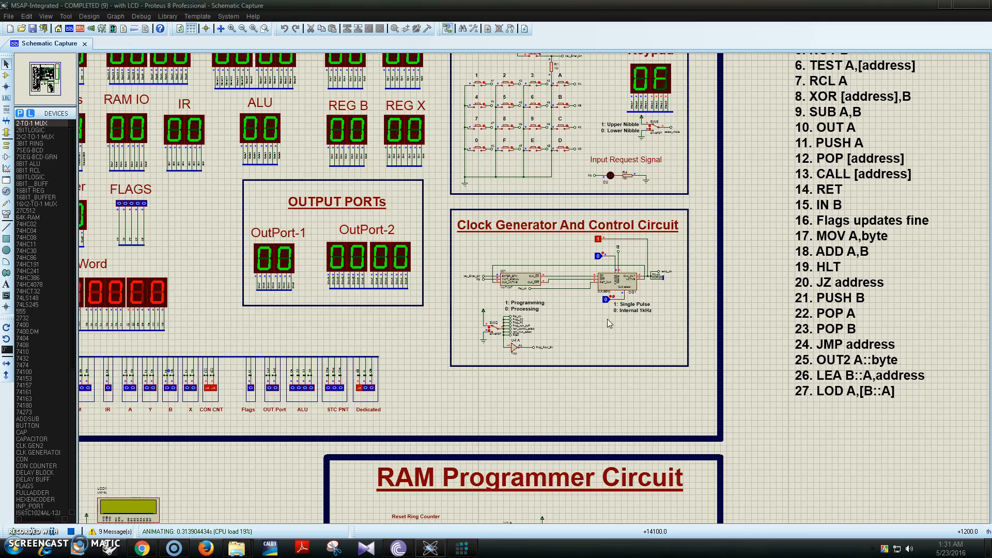
{"action": "scroll", "scroll_direction": "down", "scroll_amount": 3}
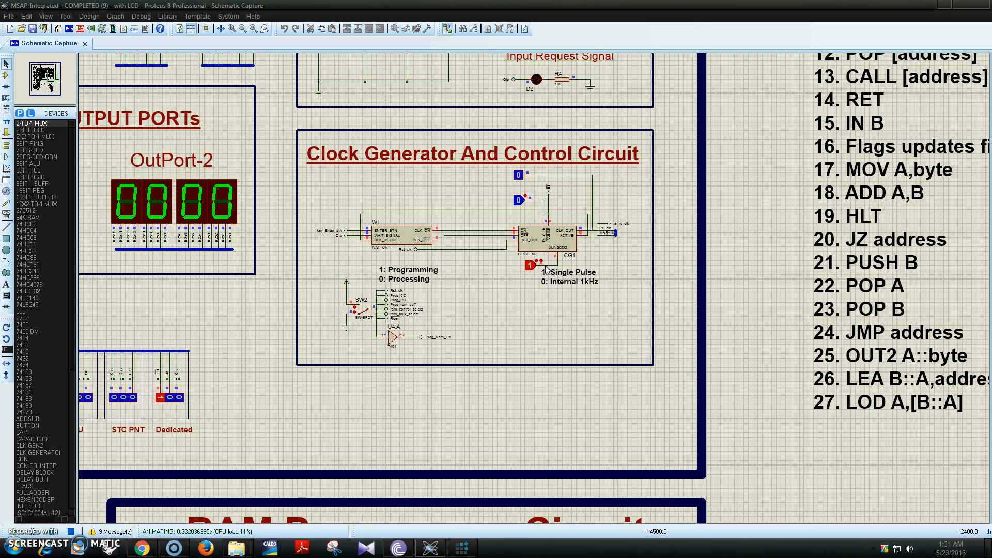
{"action": "scroll", "scroll_direction": "down", "scroll_amount": 3}
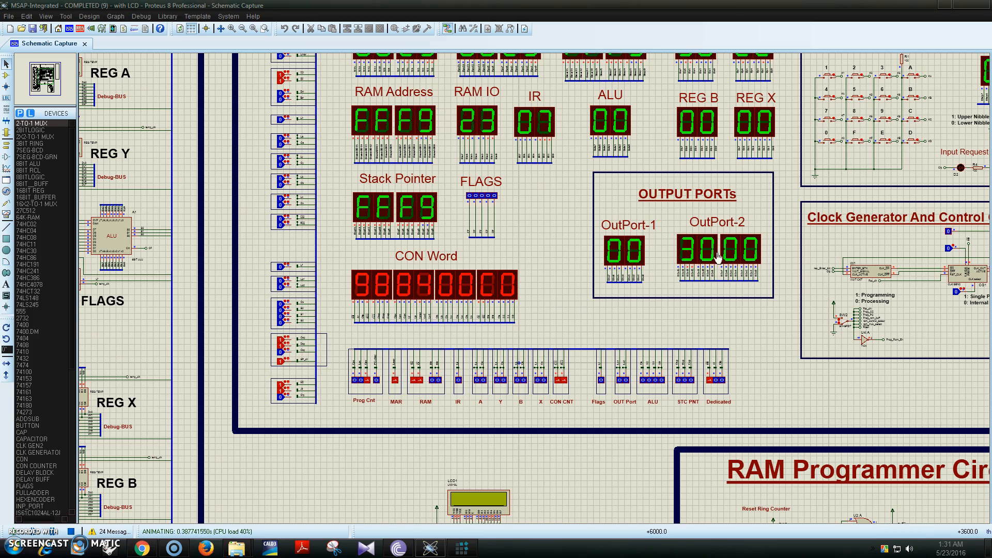
Watch the program advance to program counter 0022, MAR 0021 and output port 7200.
{"action": "scroll", "scroll_direction": "down", "scroll_amount": 3}
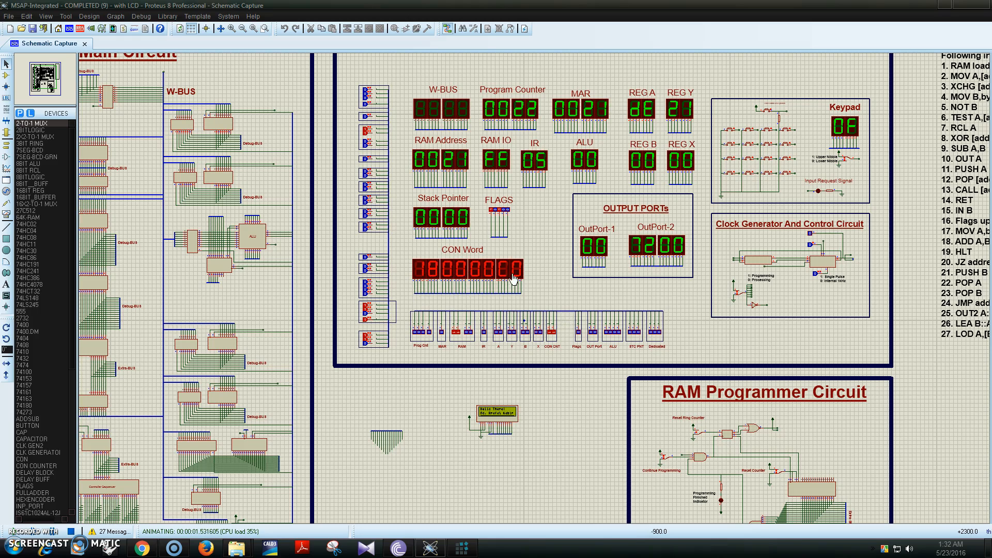
{"action": "mouse_move", "coordinate": [546, 278]}
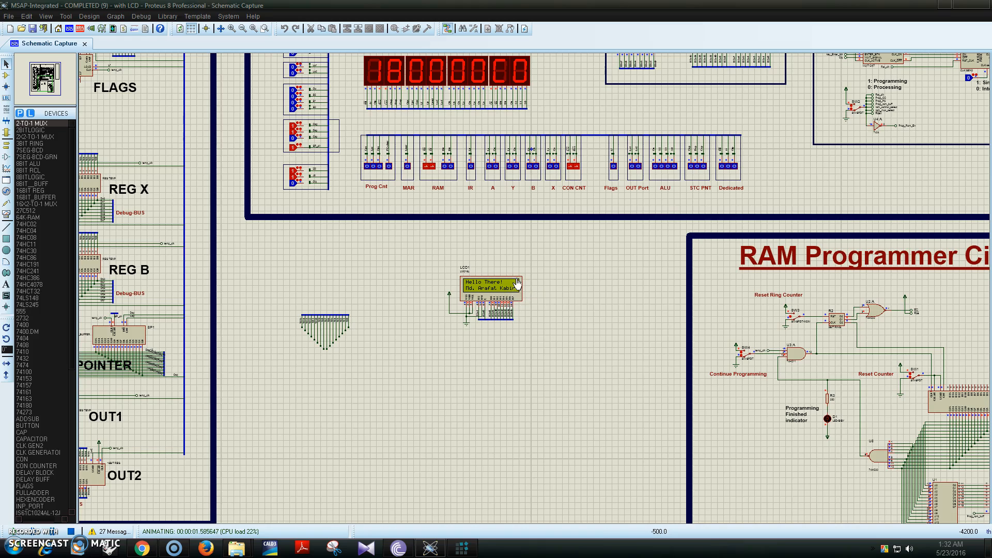
Zoom in on LCD1 reading 'Hello There!' with the author's name on the second line.
{"action": "scroll", "scroll_direction": "down", "scroll_amount": 3}
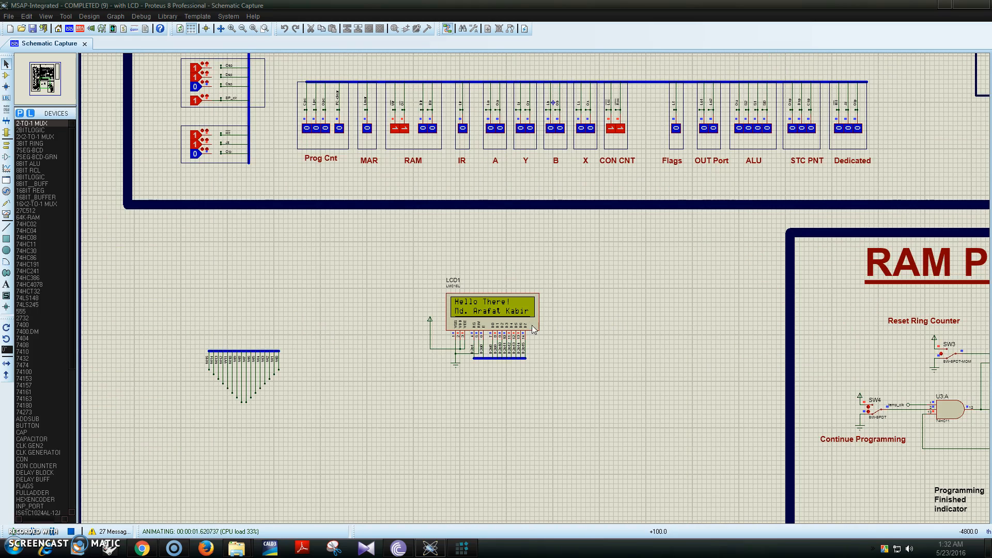
{"action": "mouse_move", "coordinate": [86, 477]}
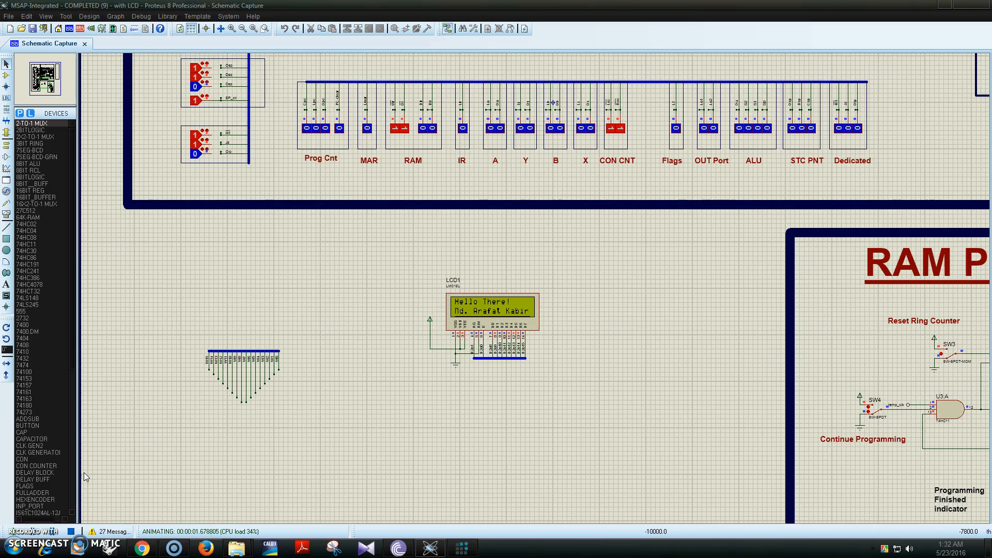